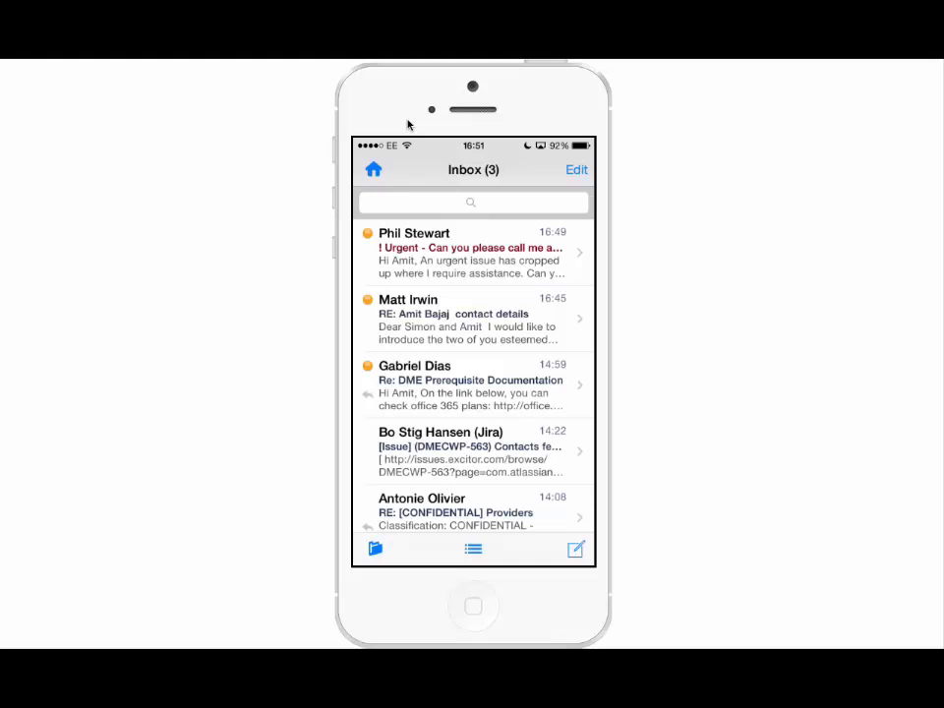
scroll("down", 3)
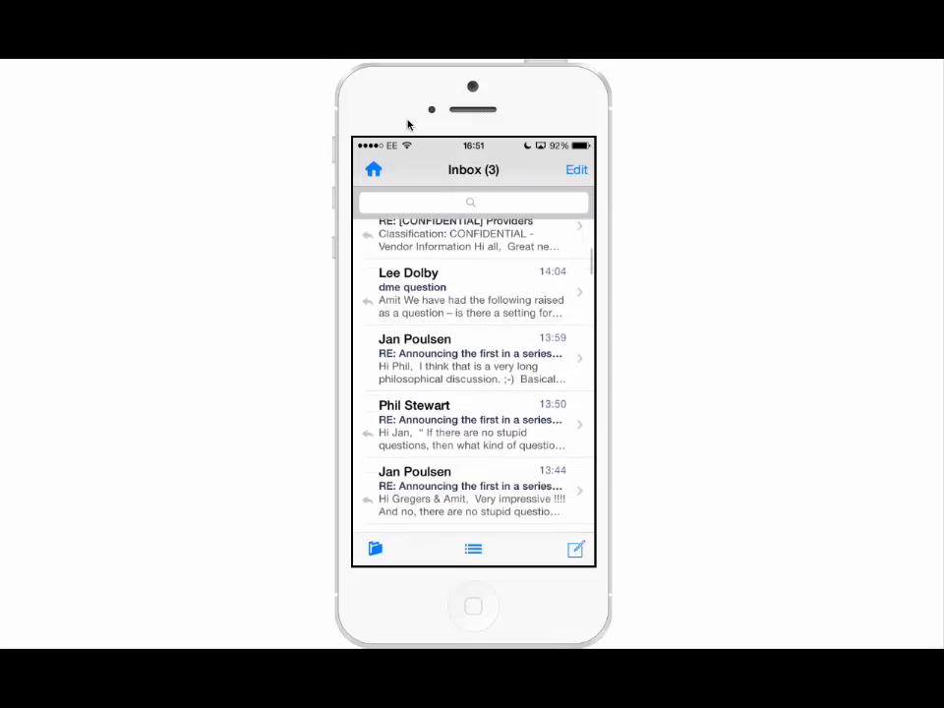
scroll("down", 3)
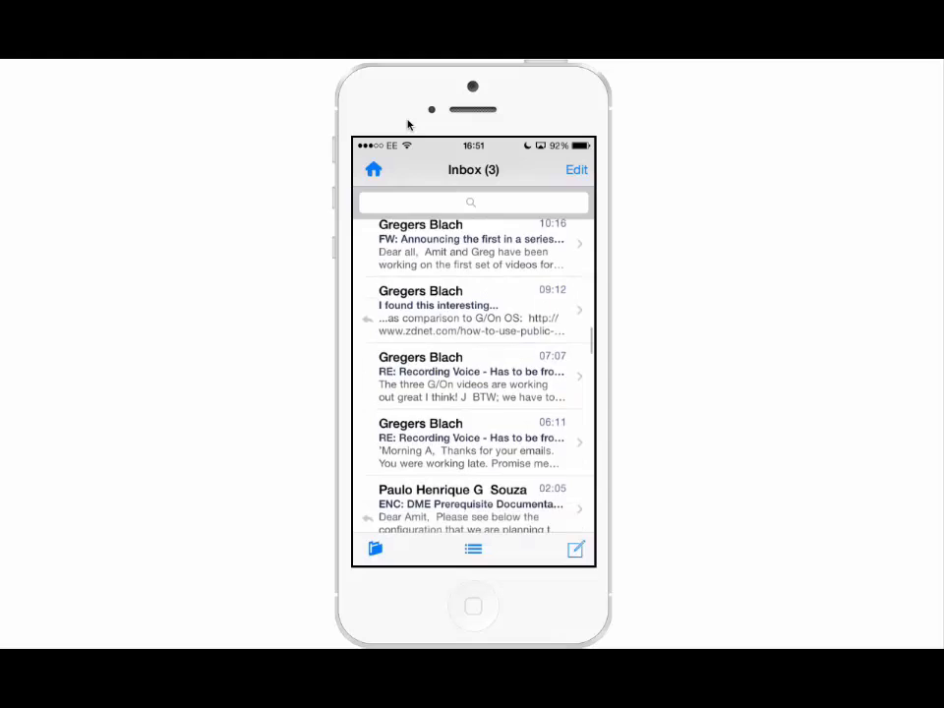
scroll("down", 3)
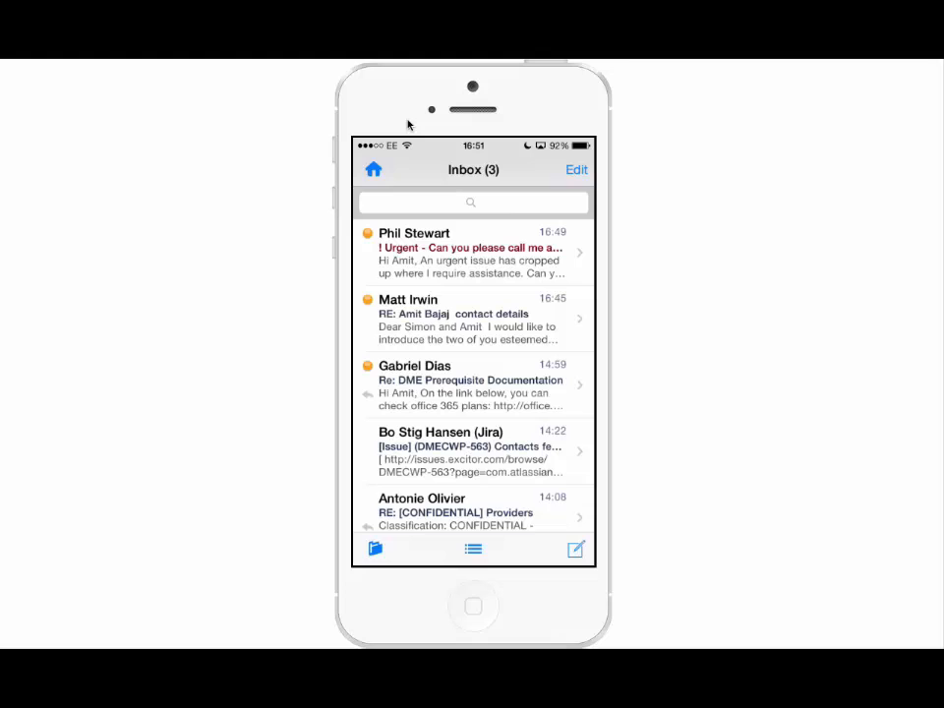
type("Jan")
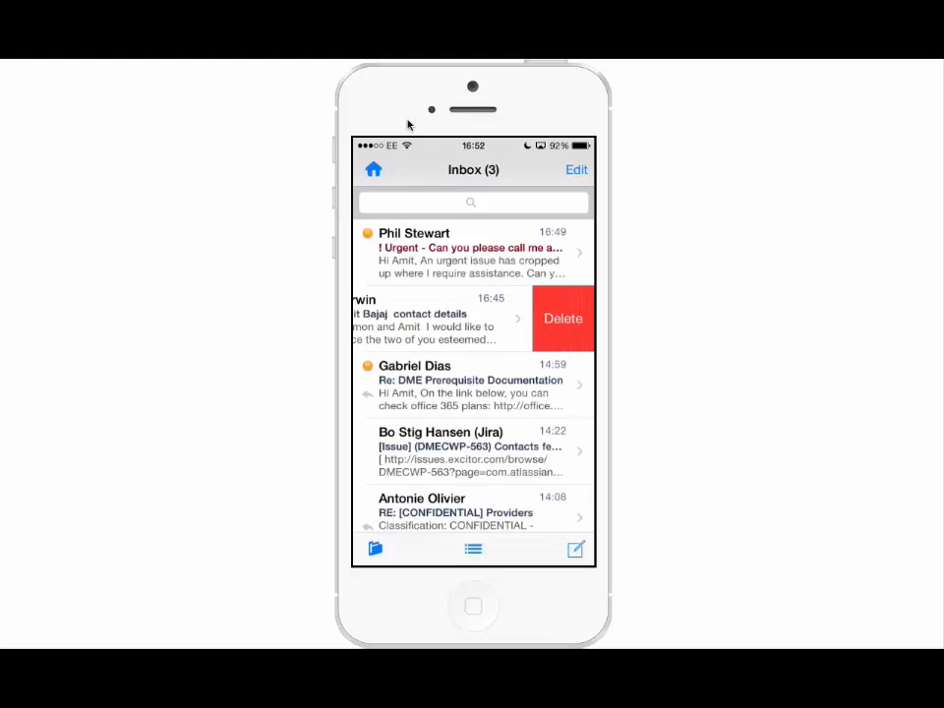
Select four inbox messages in Edit mode and show the folder list (Inbox, Drafts, Sent)
left_click(576, 169)
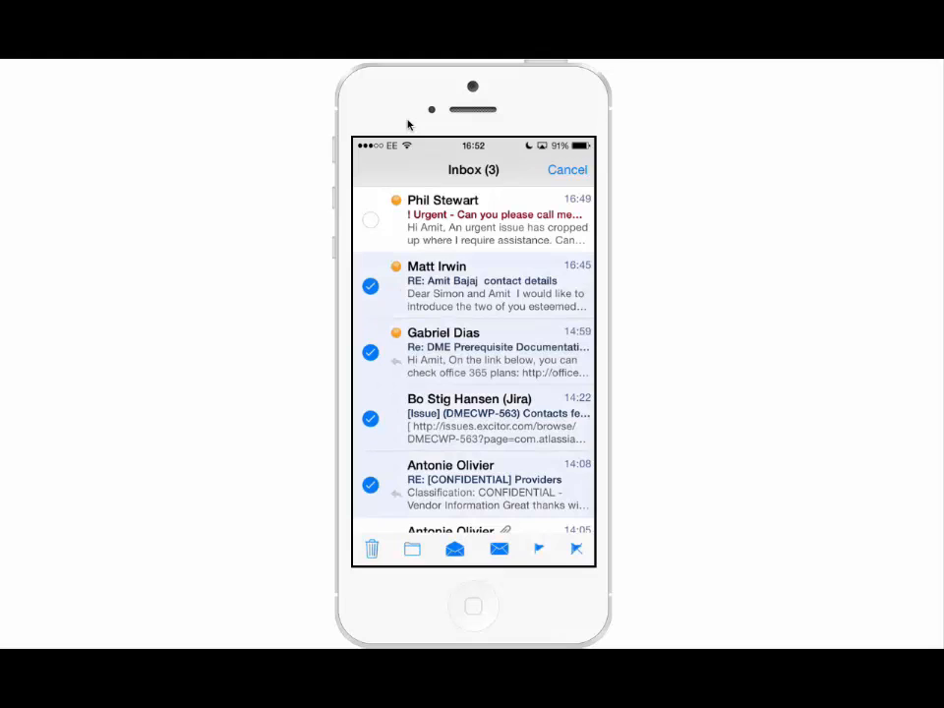
left_click(568, 169)
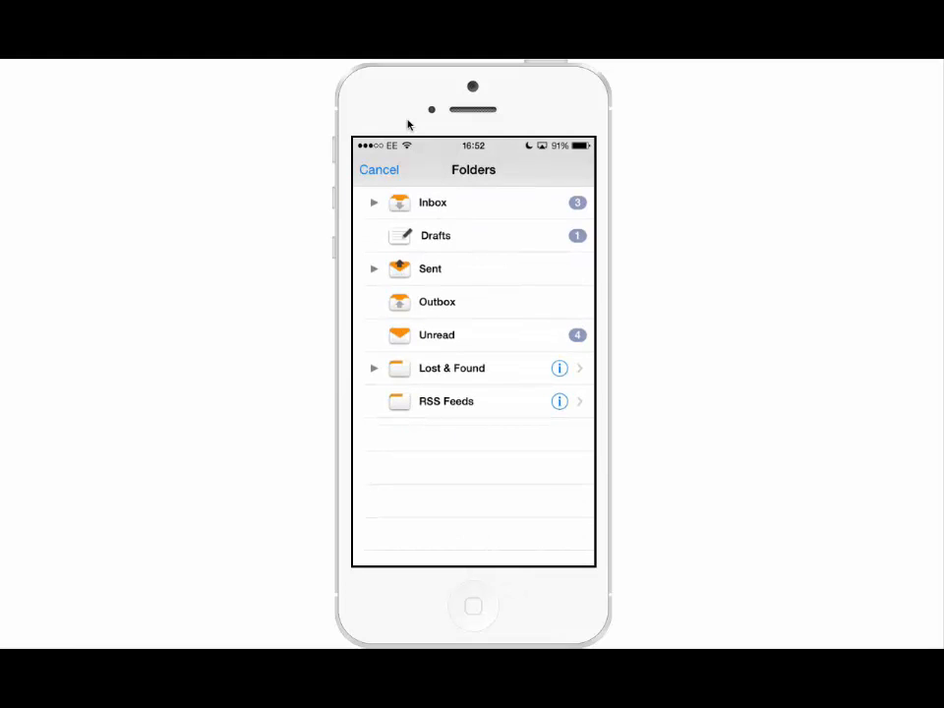
Expand Inbox, view the 2. Oracle subfolder's sync settings, and return to Inbox
left_click(373, 203)
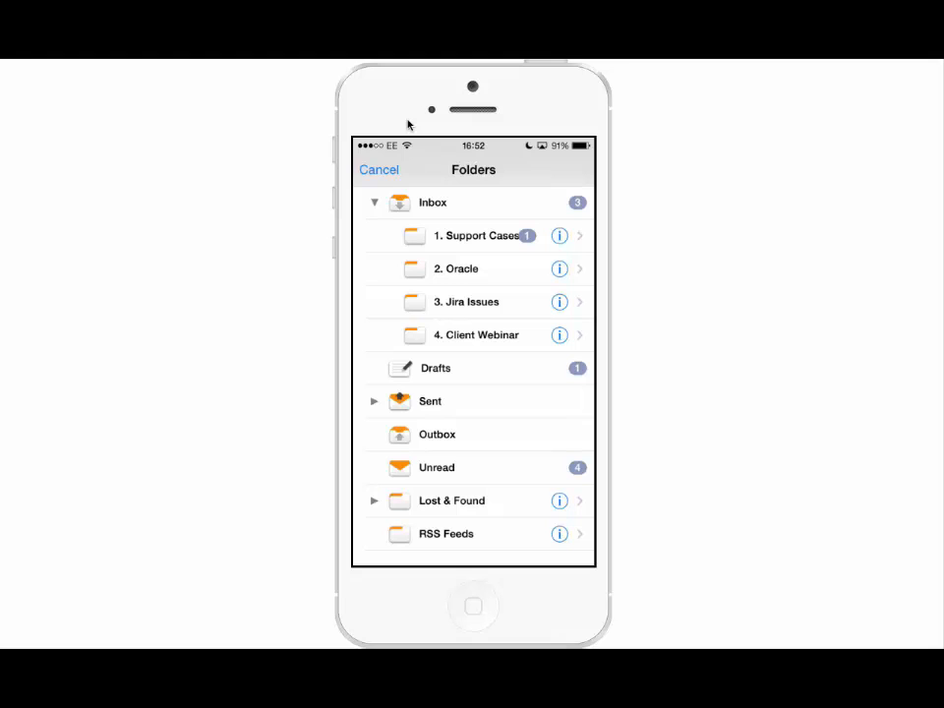
left_click(467, 236)
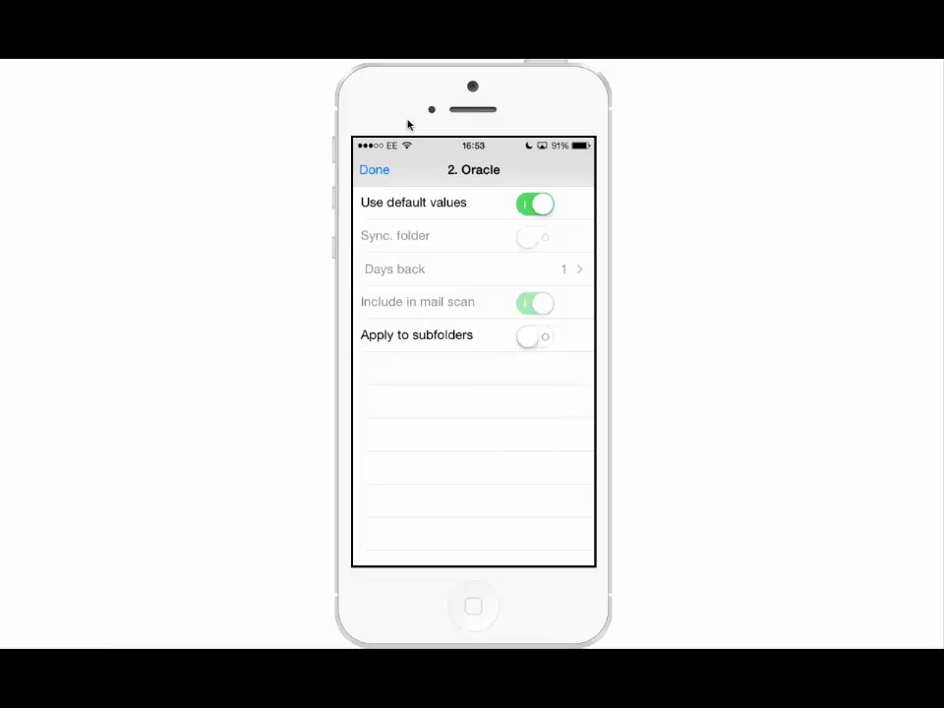
left_click(374, 169)
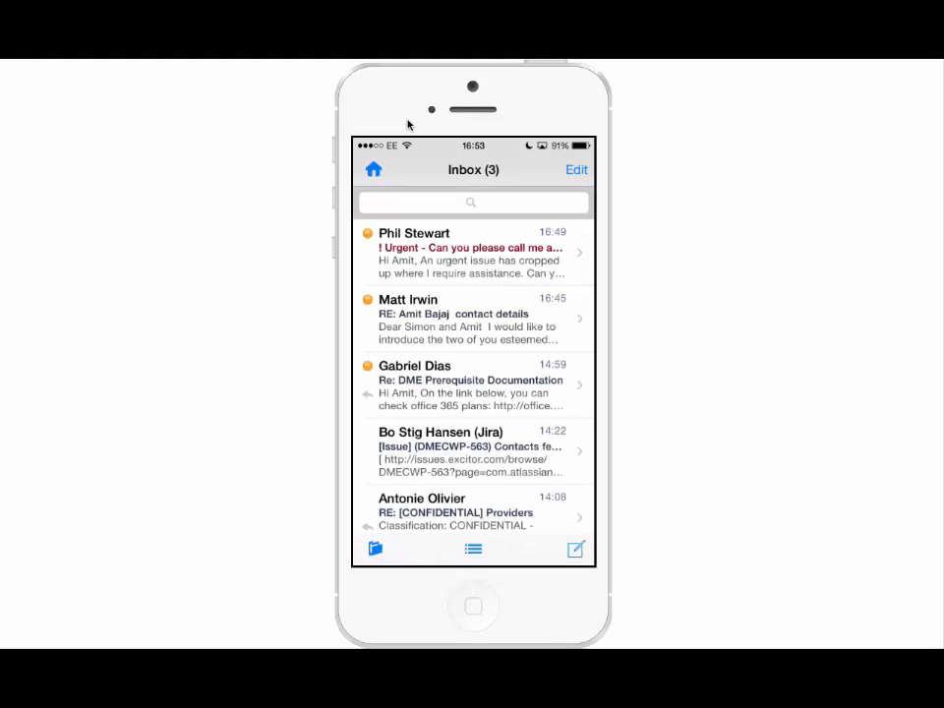
Open RE: [CONFIDENTIAL] Providers, show its To/Cc details, and scroll down to the server screenshot
left_click(472, 511)
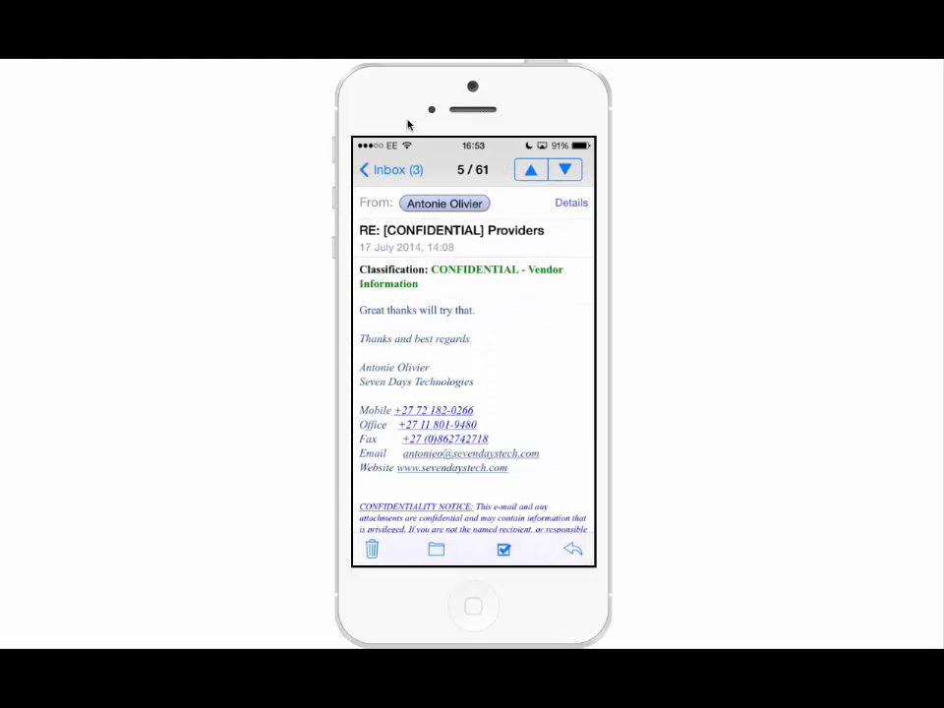
left_click(571, 203)
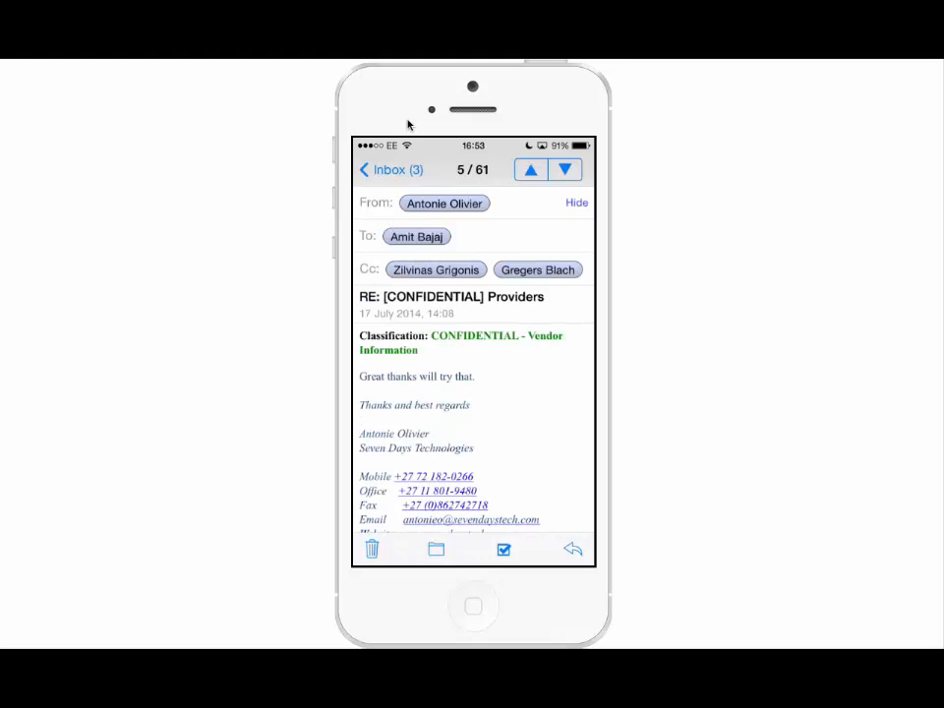
scroll("down", 3)
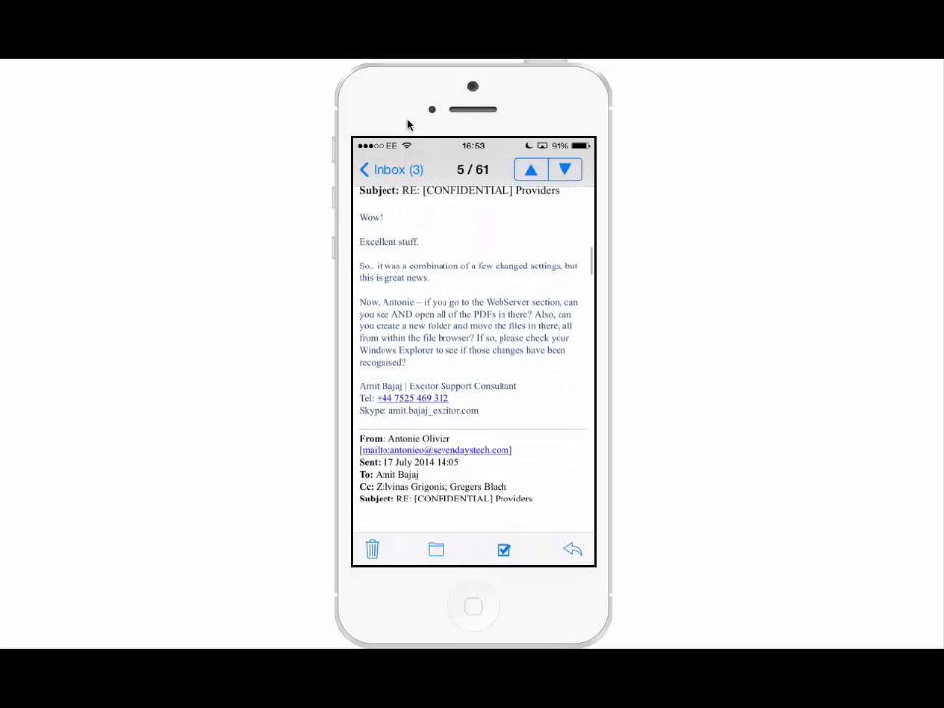
scroll("down", 3)
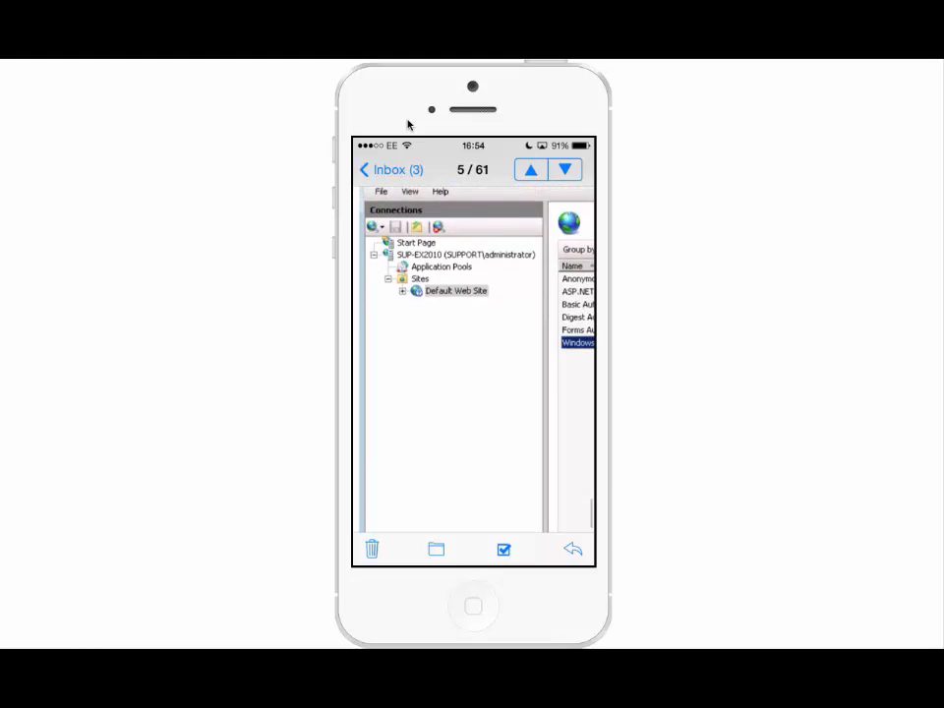
Scroll further down the thread and show the Reply, Reply to All, Forward and Create meeting options
scroll("down", 3)
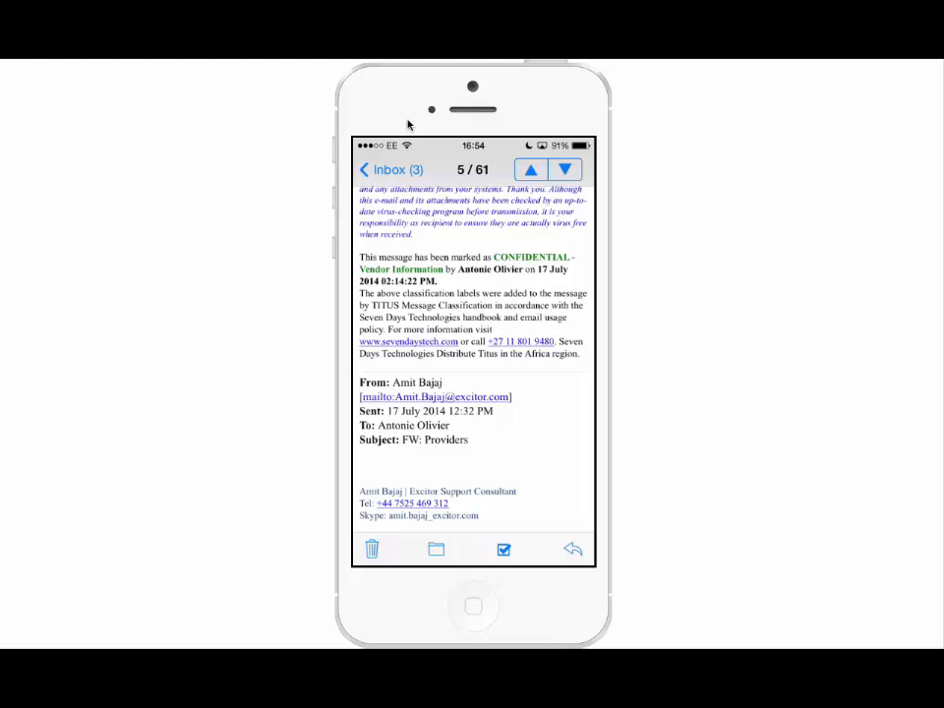
left_click(504, 549)
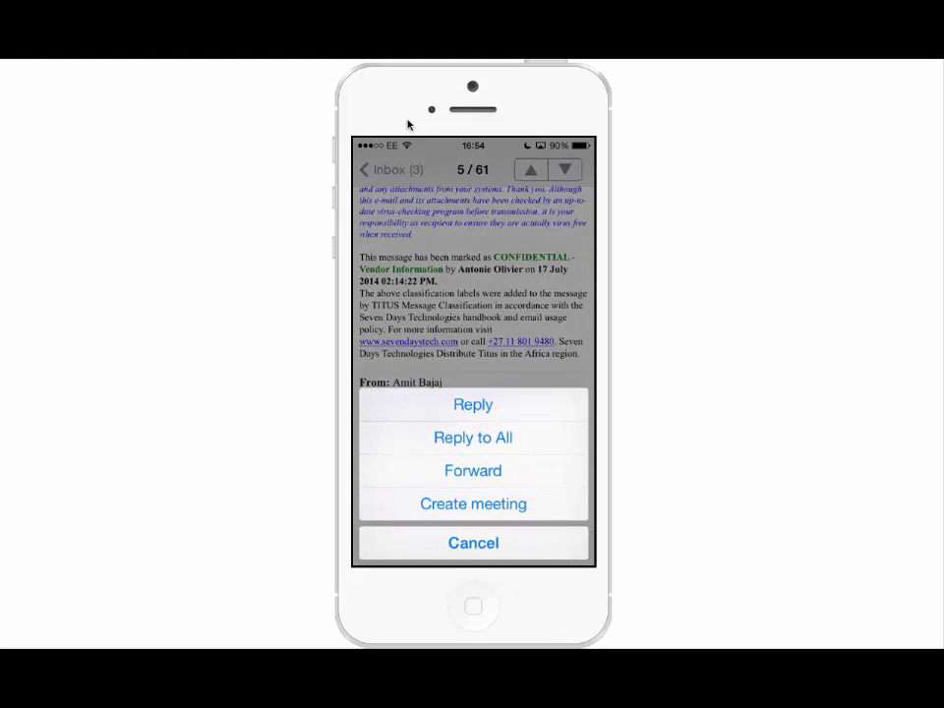
Start a meeting from the Providers email and review its prefilled 17:00–18:00 details before cancelling
left_click(473, 504)
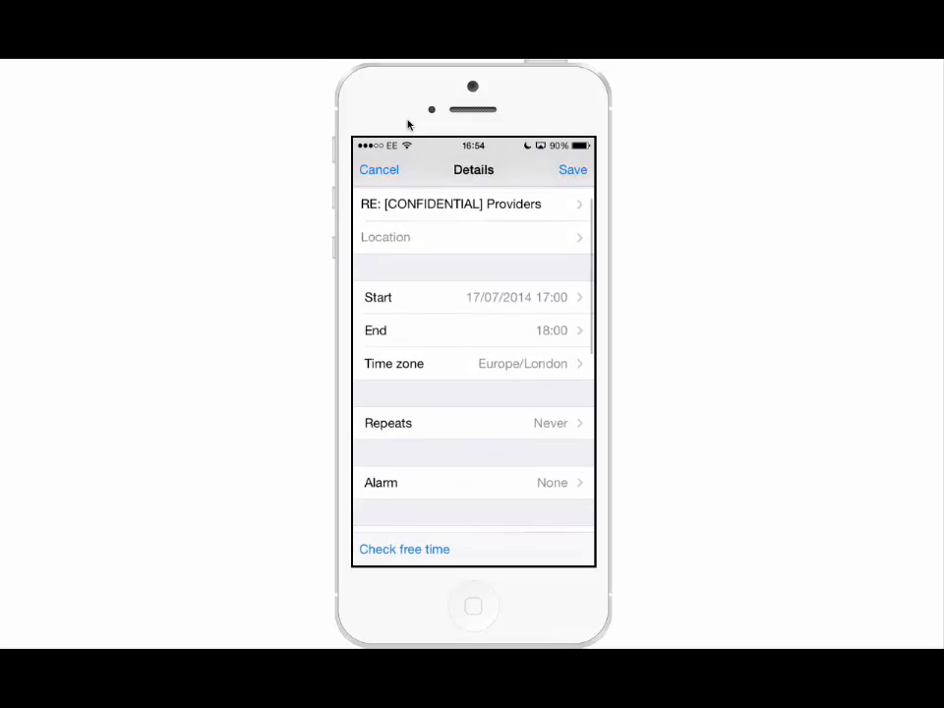
scroll("down", 3)
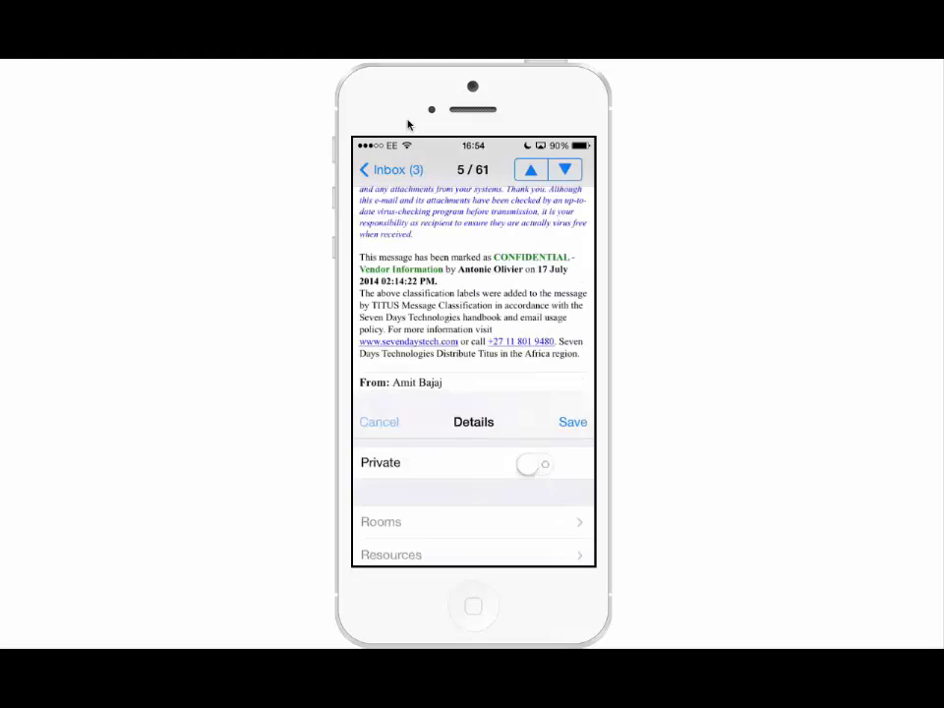
left_click(379, 422)
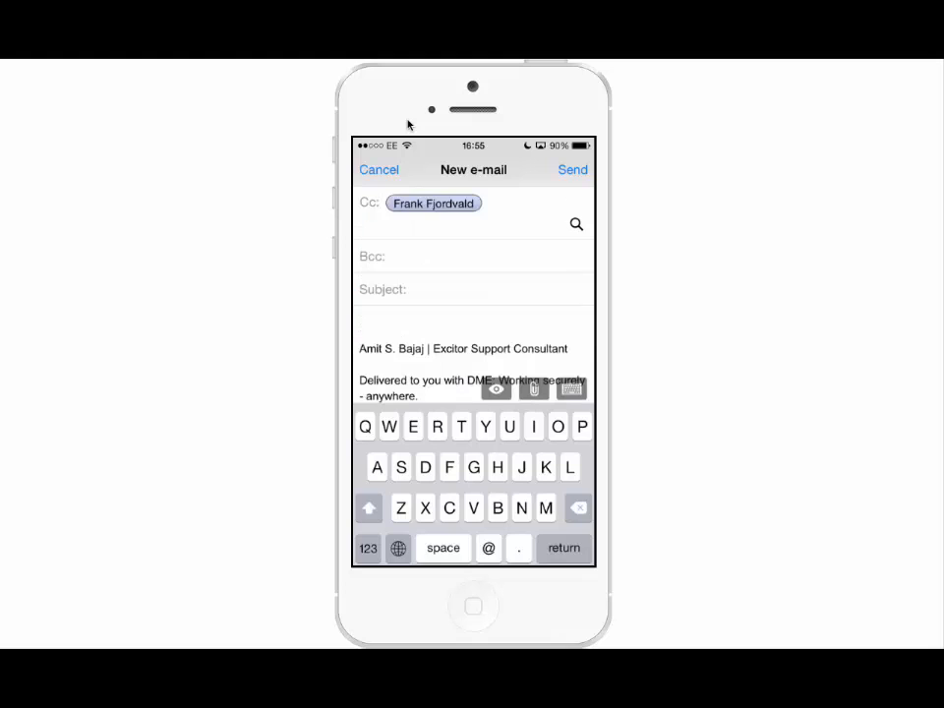
Enter subject 'This is a test email' with a greeting, then bring up the attachment Source sheet
type("This is a test email")
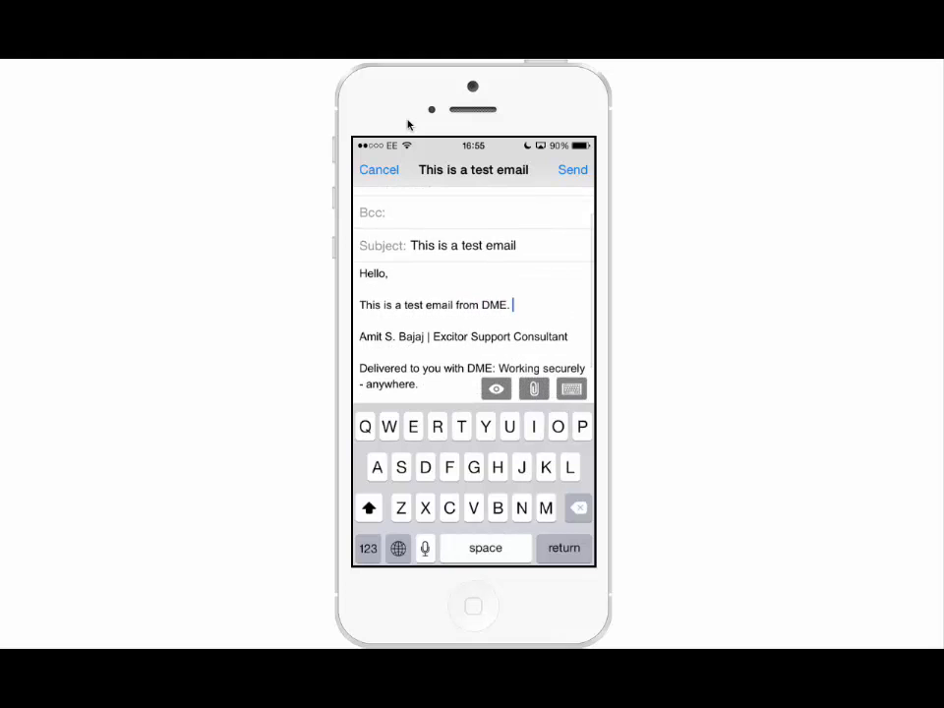
double_click(494, 304)
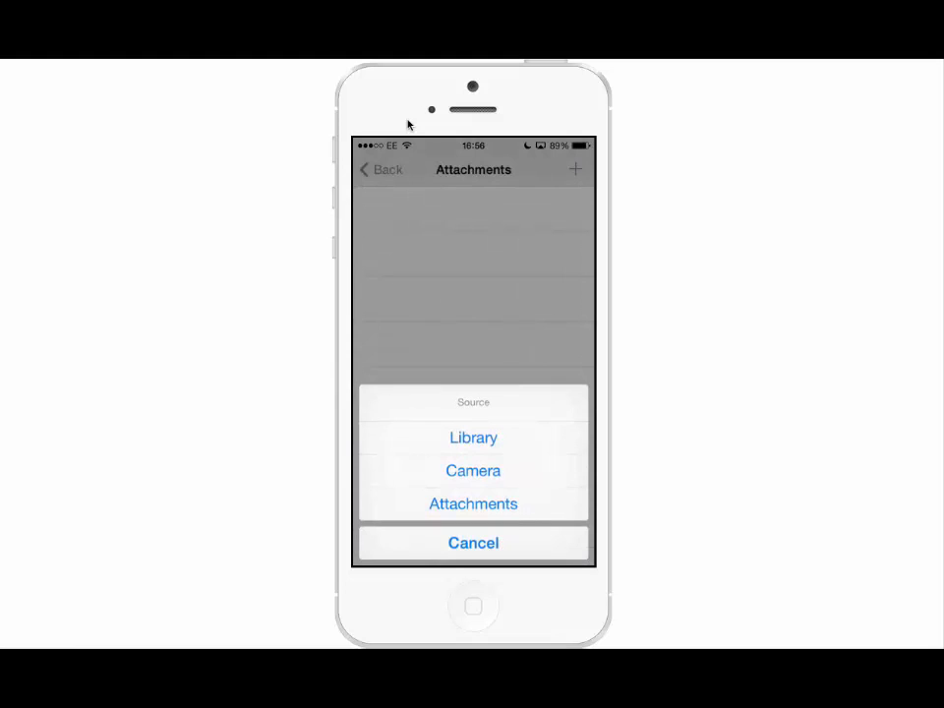
Take a camera photo and attach it to the draft as 0x192741f0.png (141.71 KB)
left_click(473, 543)
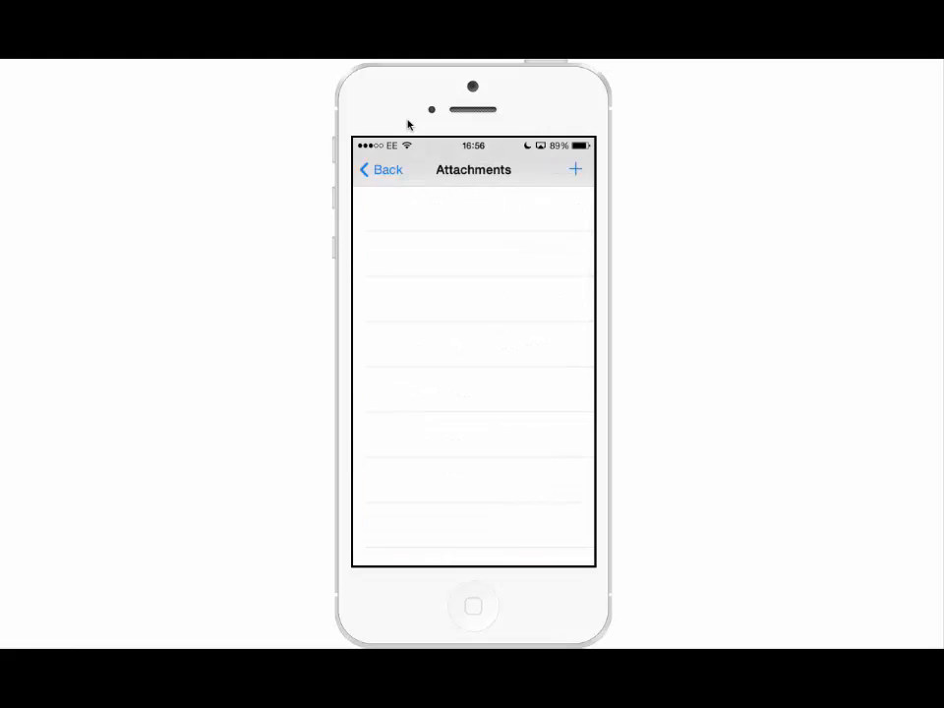
left_click(575, 169)
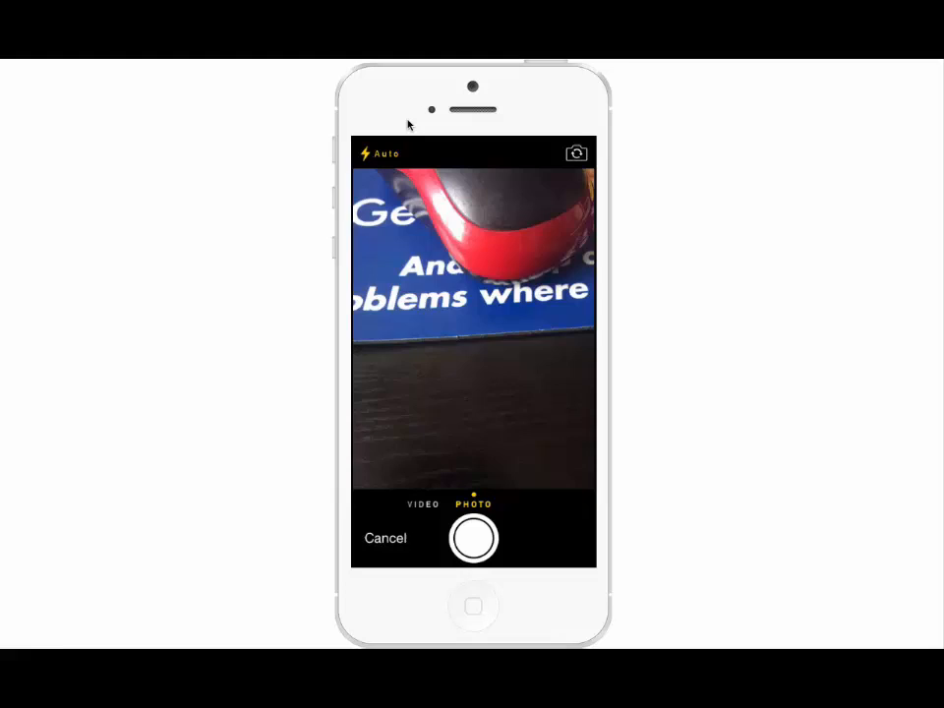
left_click(473, 538)
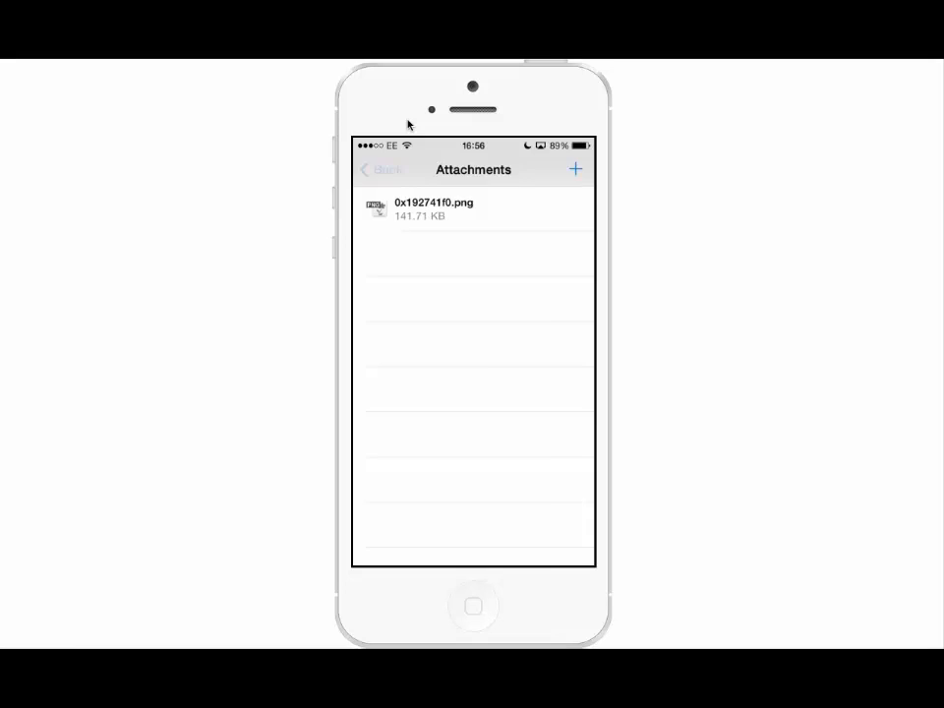
Return to Inbox and go through the home screen to the Unread view of four emails
left_click(378, 169)
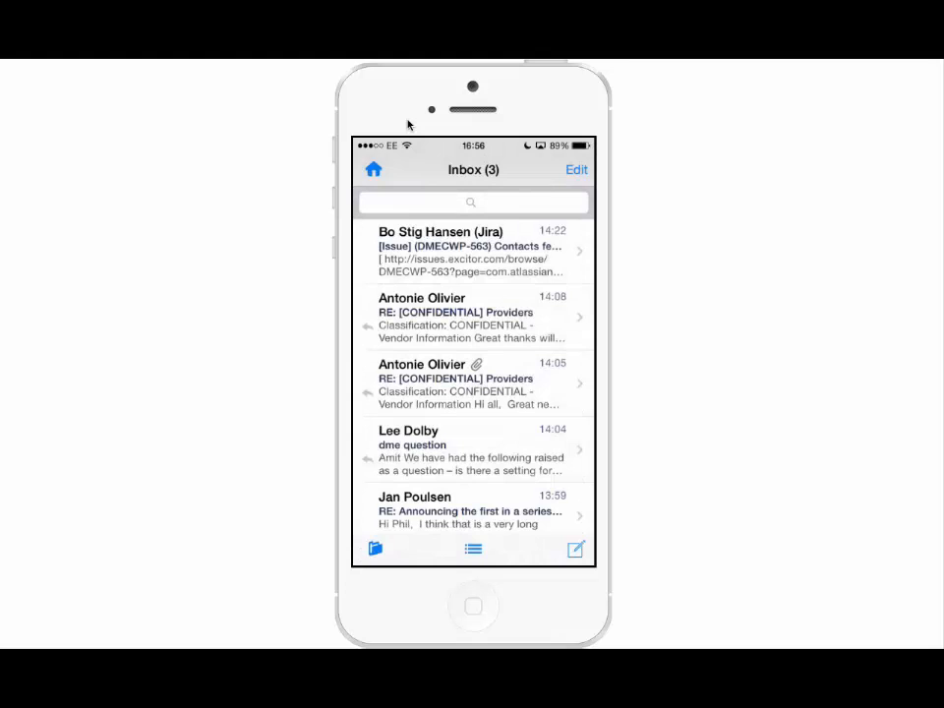
left_click(371, 169)
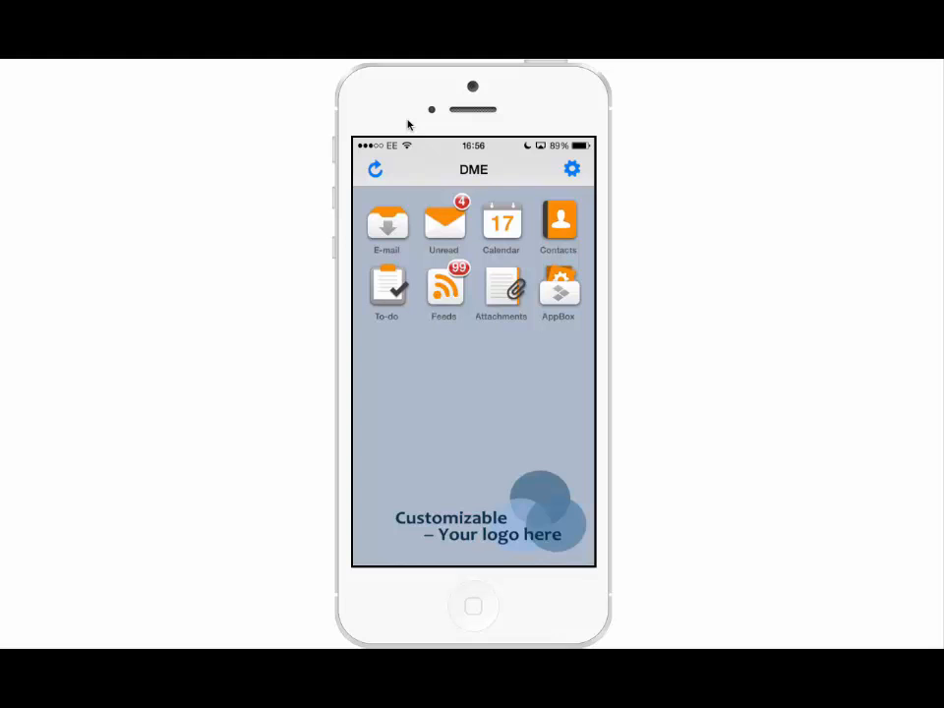
left_click(443, 220)
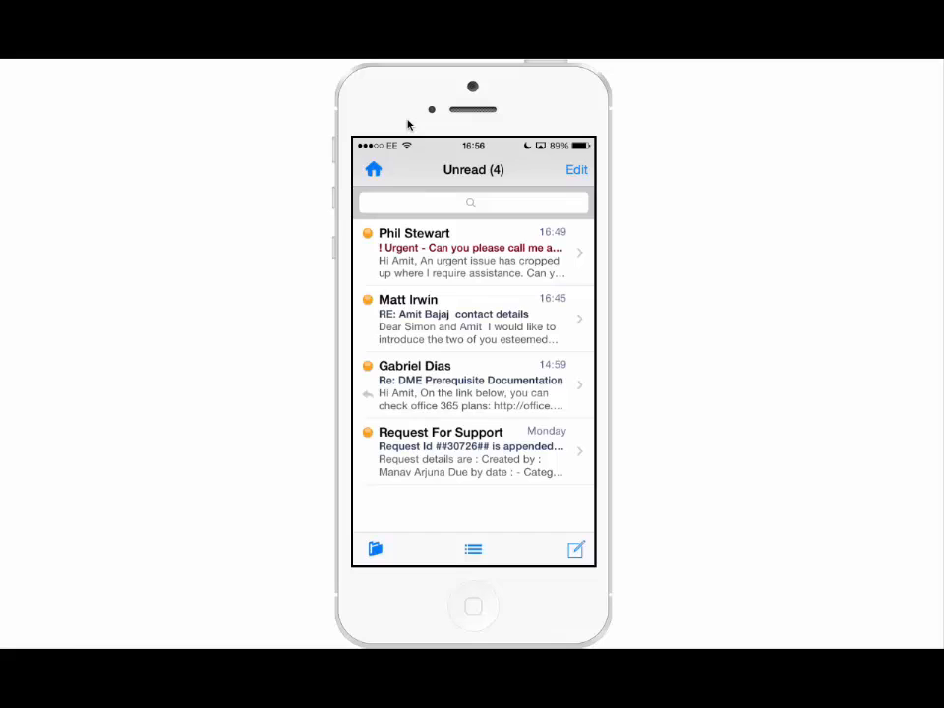